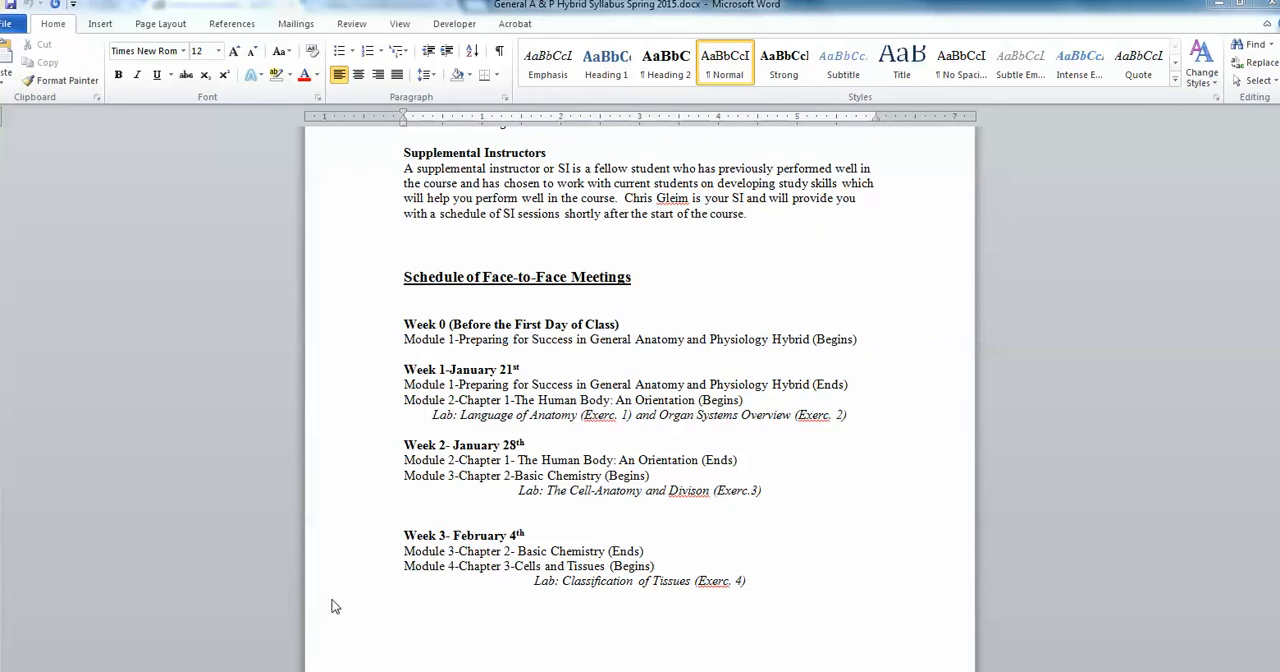
pyautogui.moveTo(375, 371)
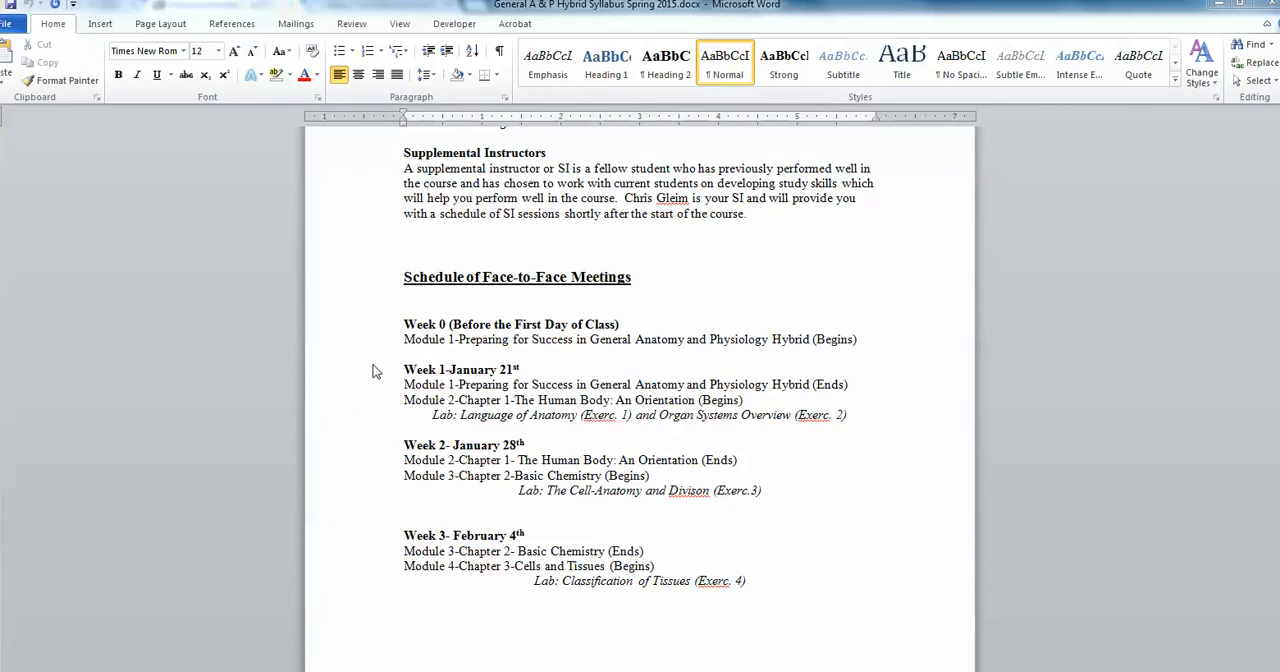
pyautogui.moveTo(465, 300)
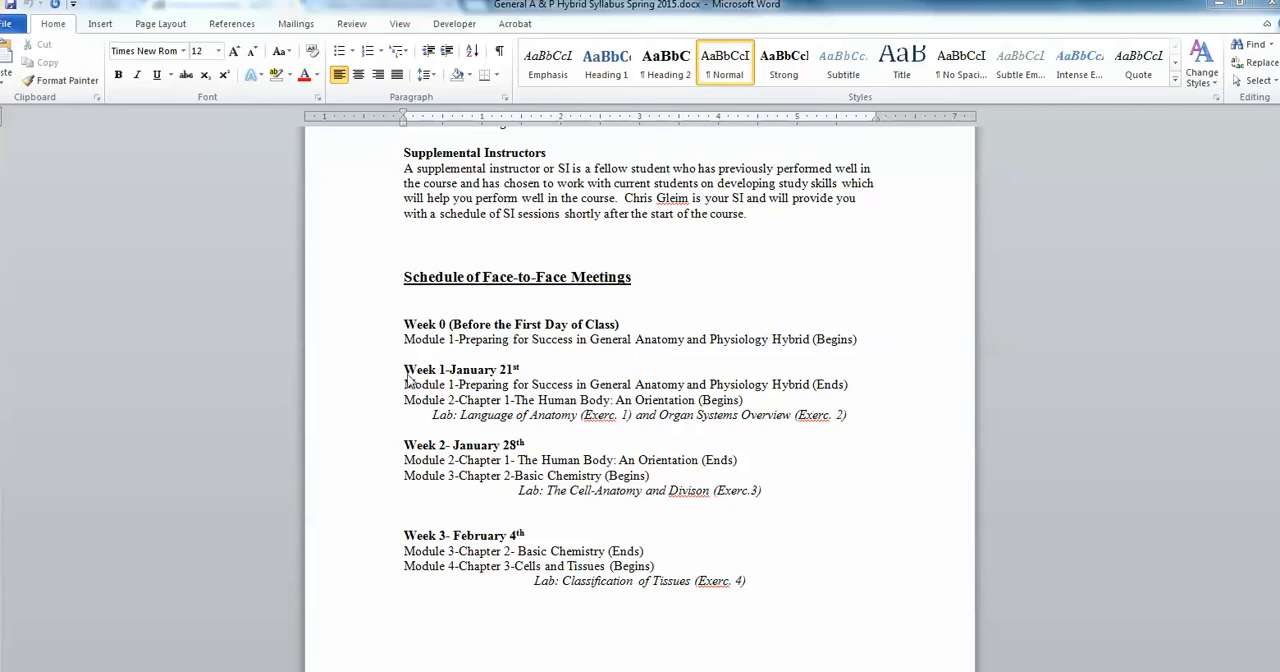
pyautogui.moveTo(392, 400)
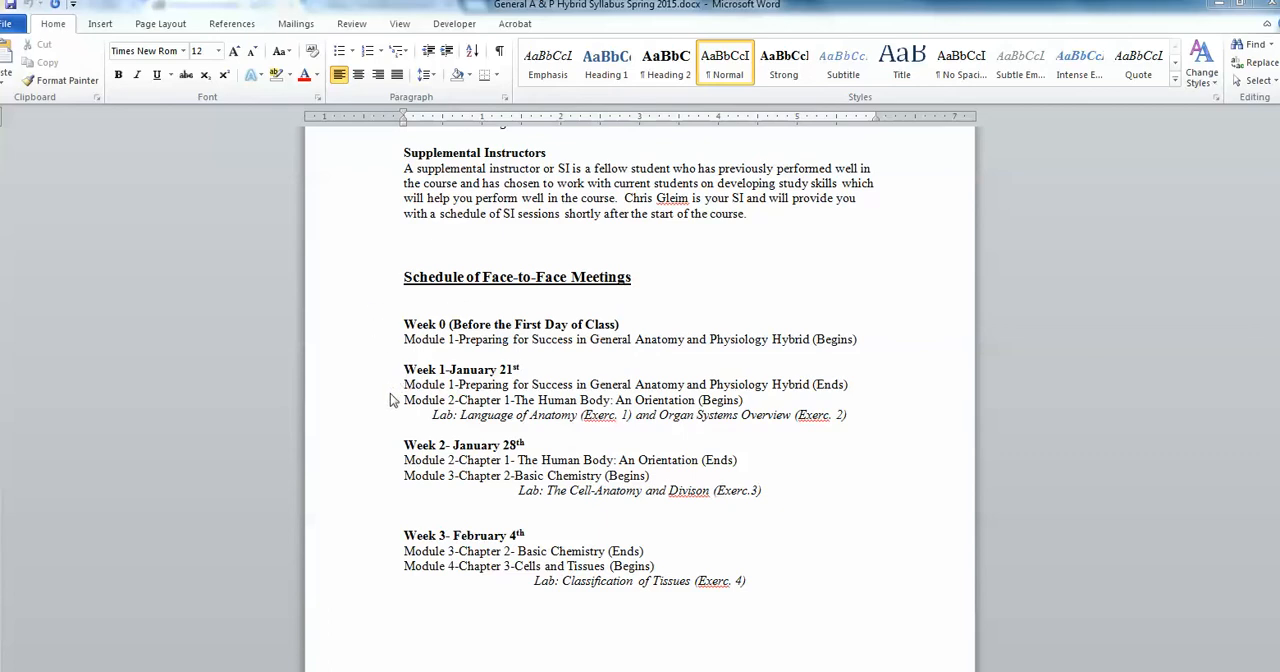
pyautogui.moveTo(461, 450)
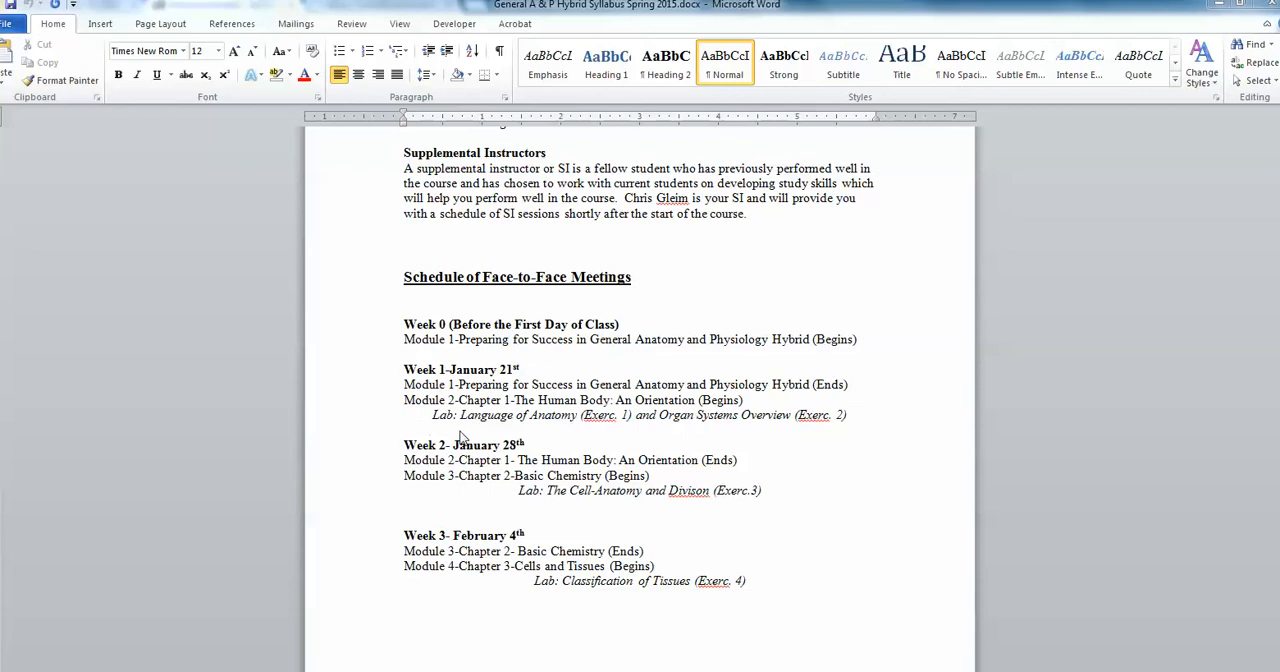
pyautogui.moveTo(560, 440)
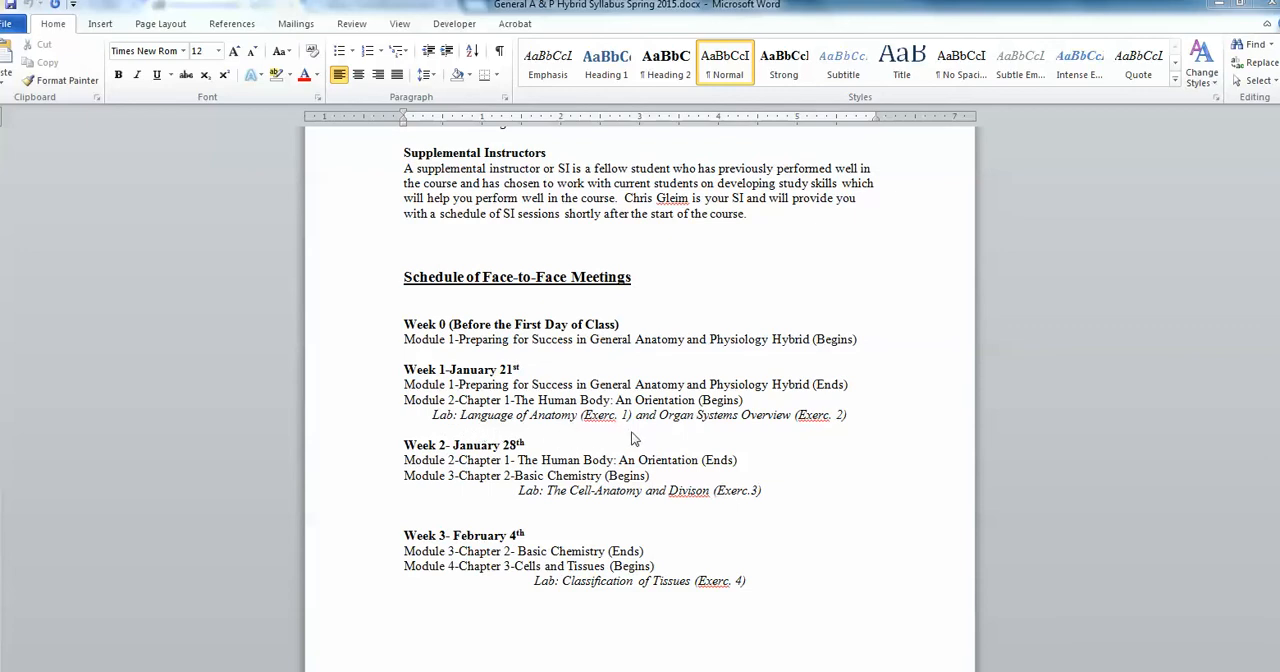
pyautogui.moveTo(804, 440)
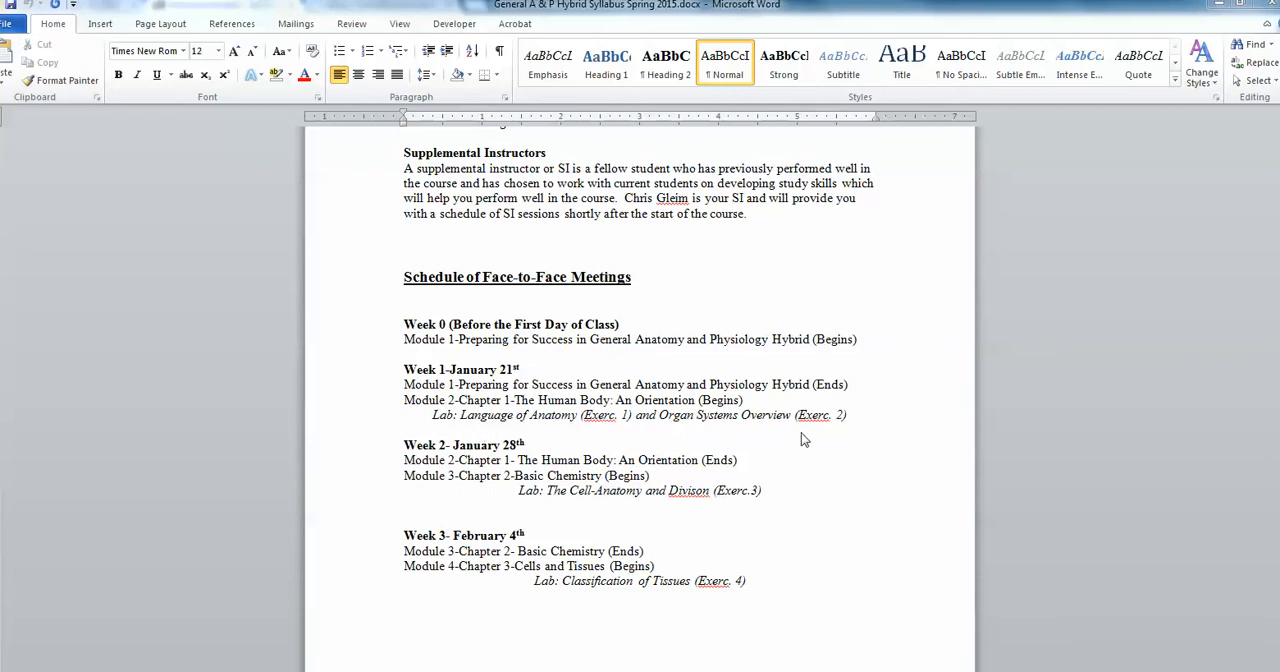
pyautogui.moveTo(824, 438)
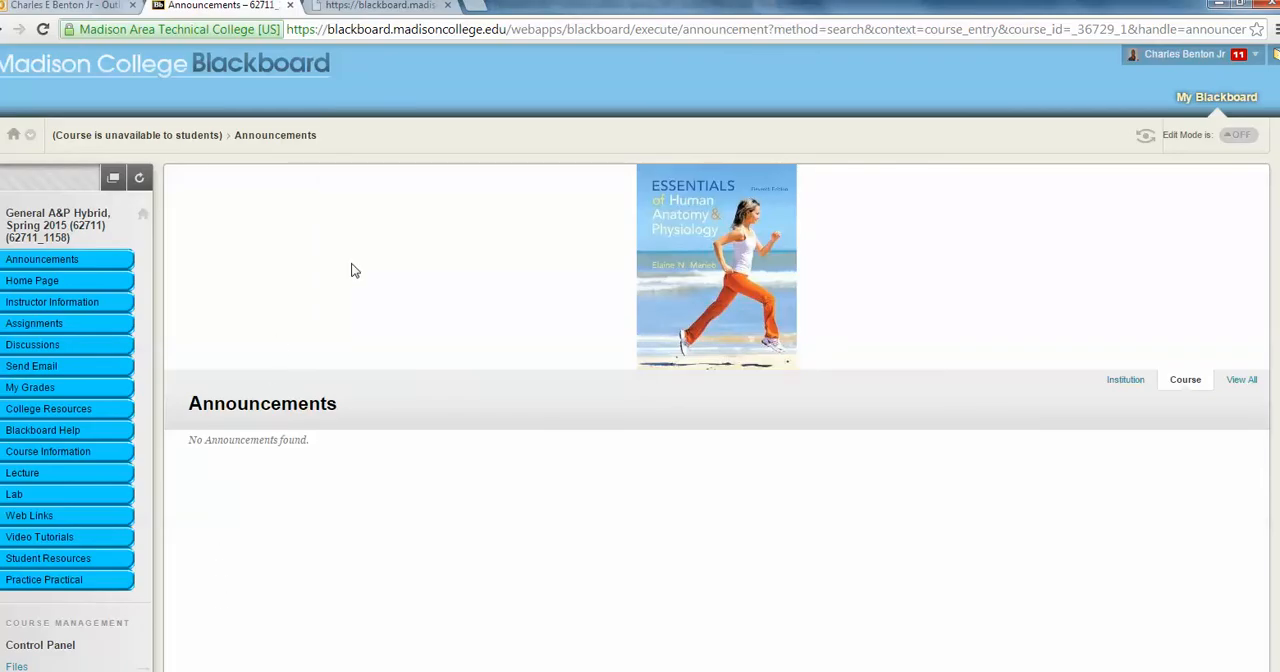
pyautogui.moveTo(693, 489)
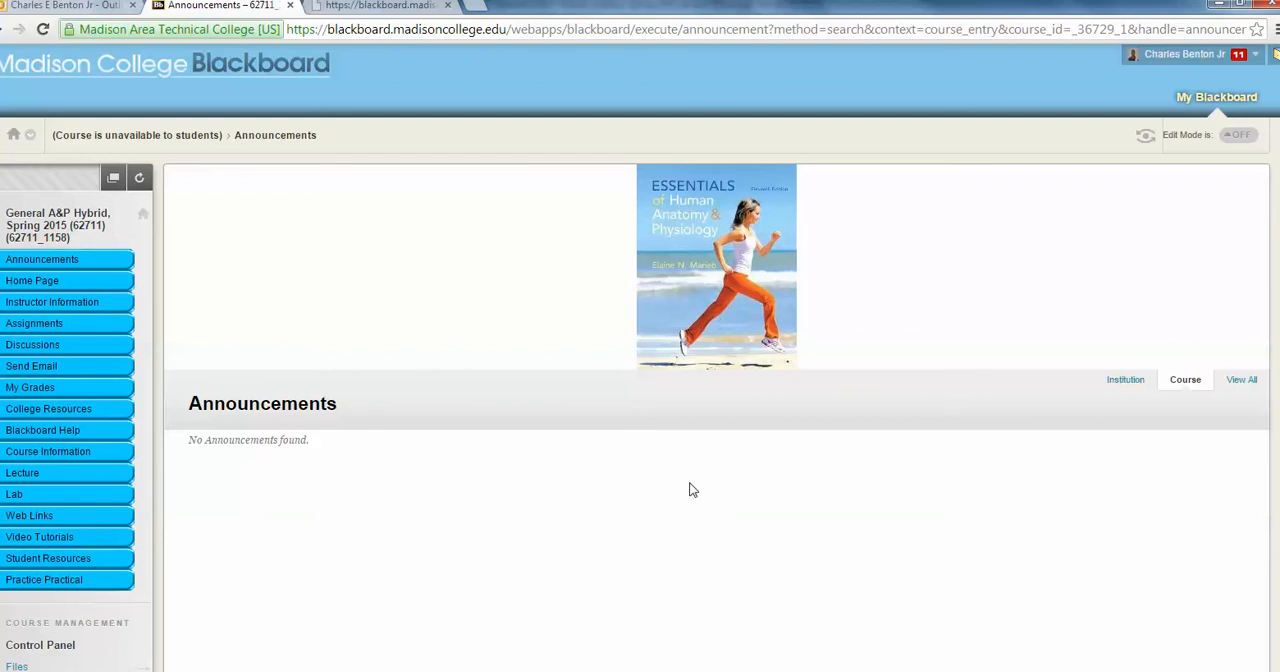
pyautogui.moveTo(637, 465)
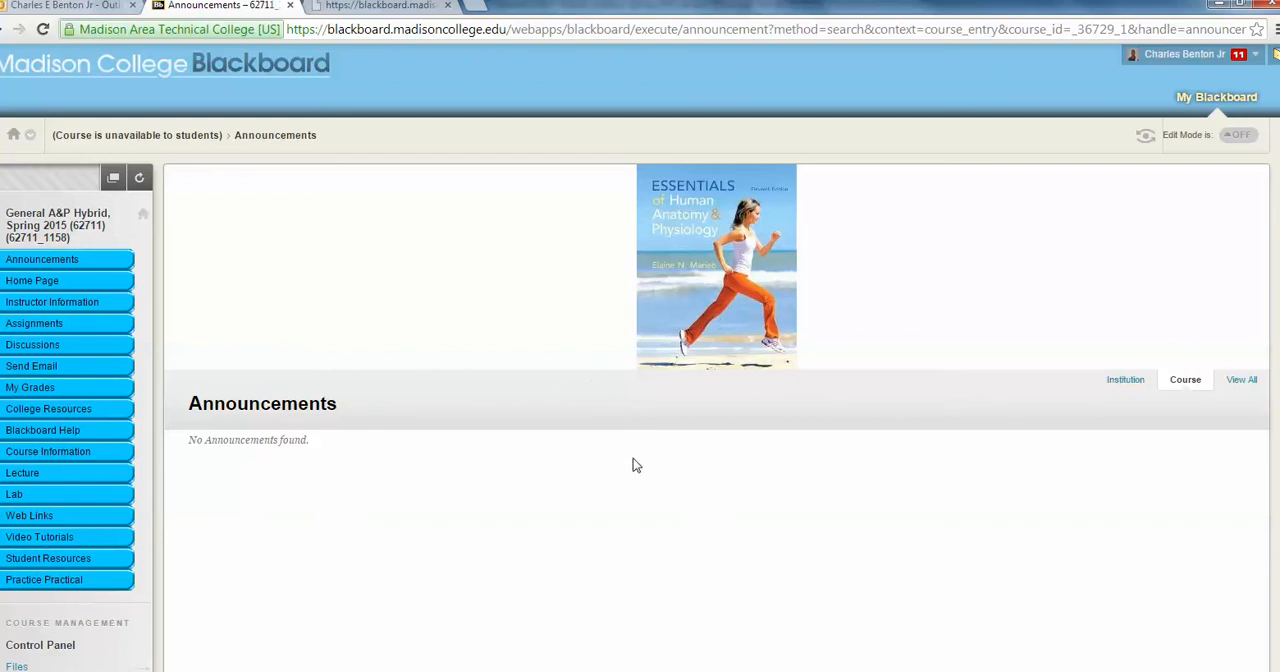
pyautogui.moveTo(592, 534)
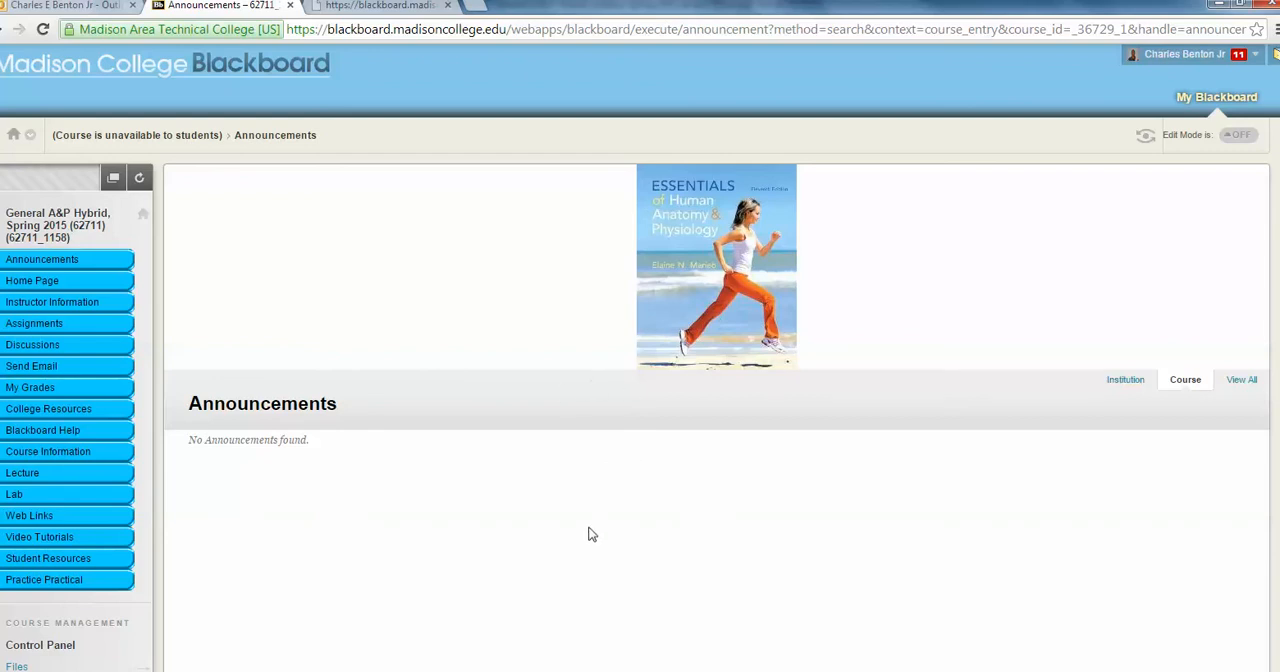
pyautogui.moveTo(493, 423)
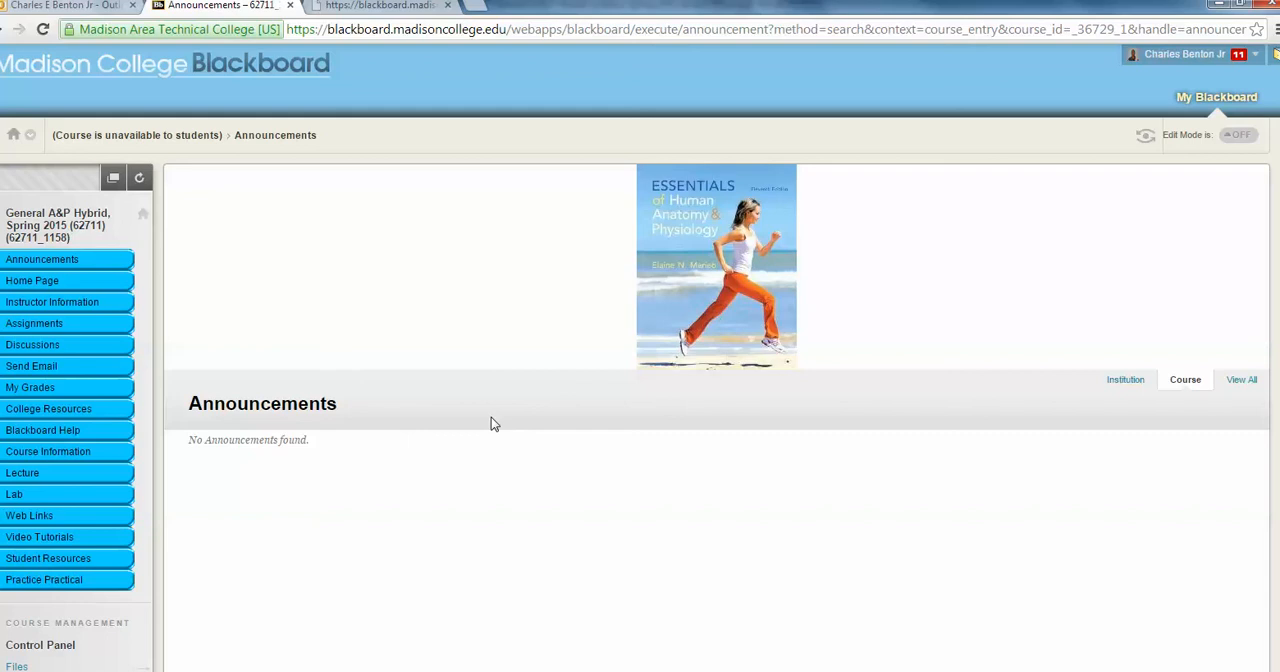
pyautogui.moveTo(802, 393)
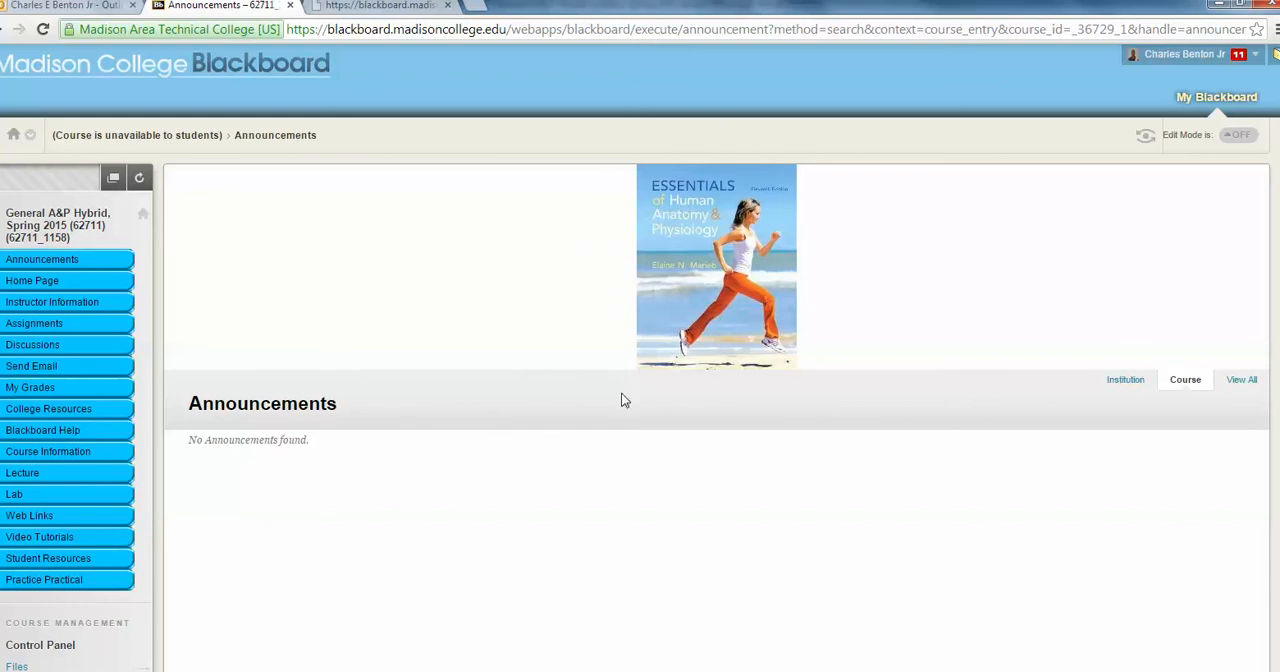
pyautogui.moveTo(732, 465)
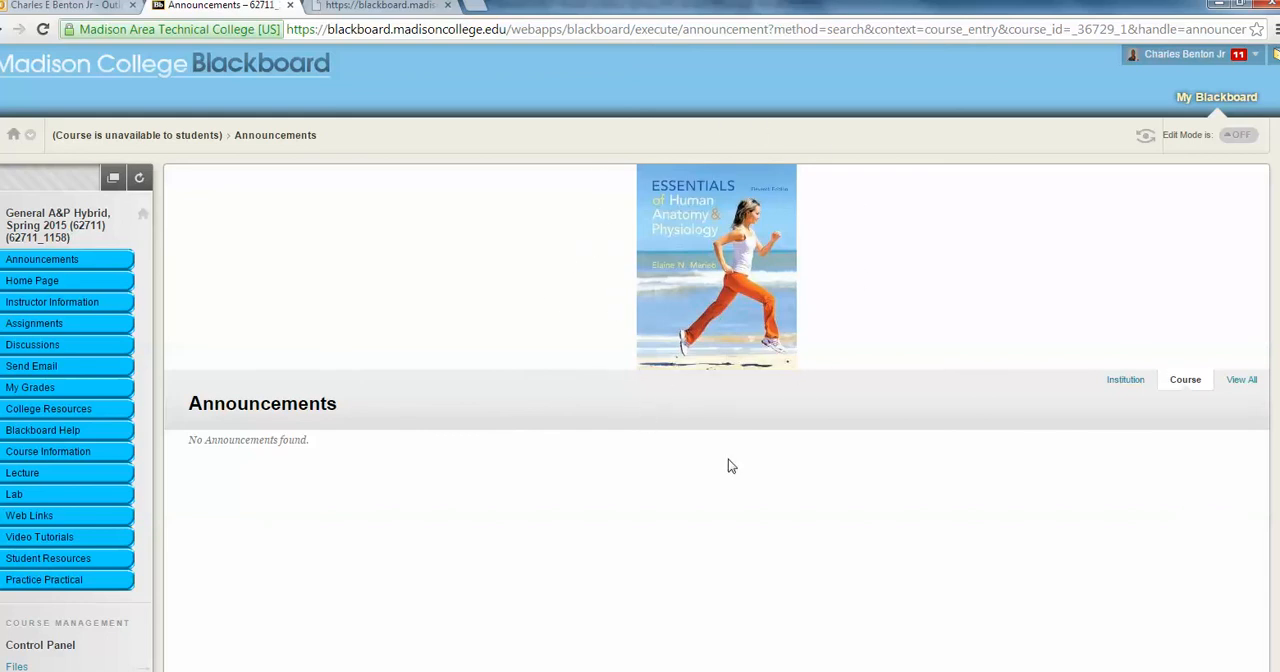
pyautogui.moveTo(550, 483)
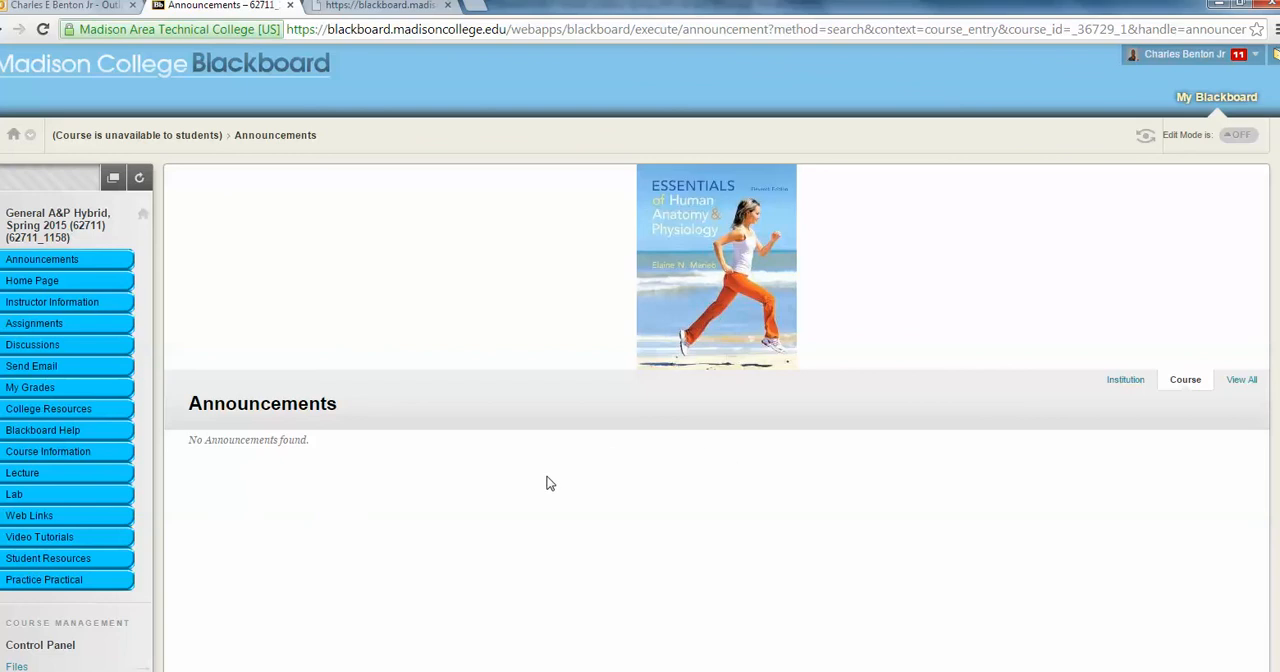
pyautogui.moveTo(143, 464)
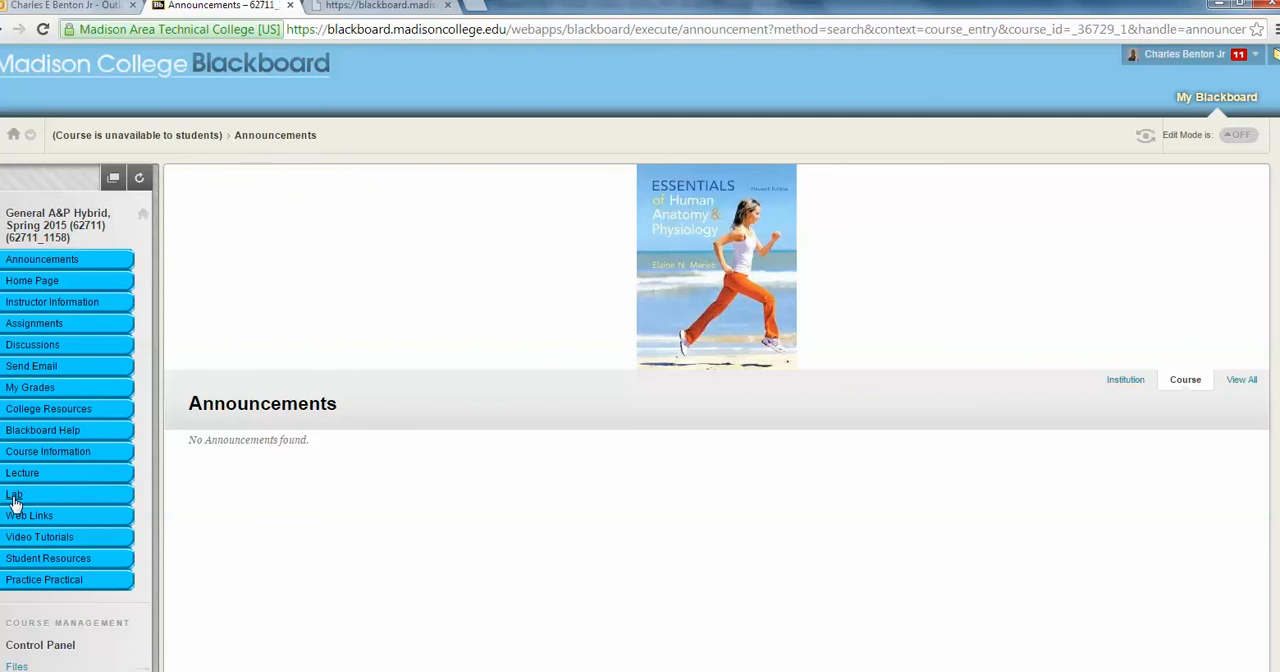
pyautogui.moveTo(30, 502)
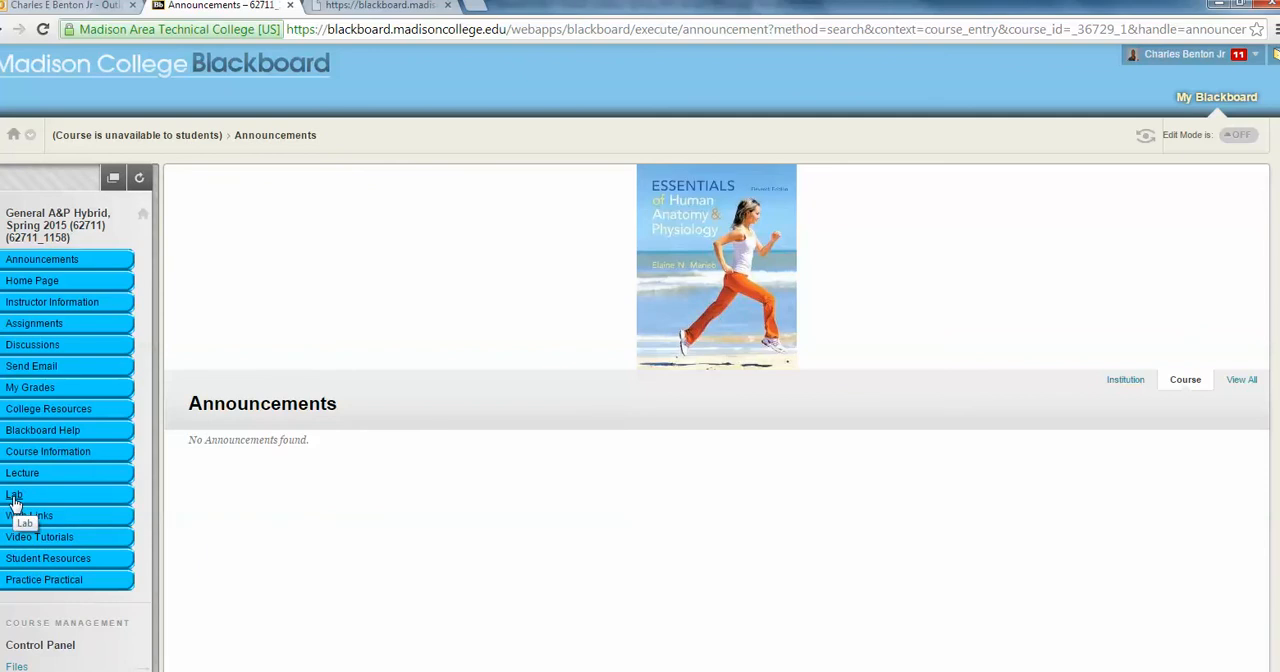
# Go to Lab, then the 'Exercise1-The Language of Anatomy and Exercise 2-Organ Systems Overview' folder.
pyautogui.click(18, 495)
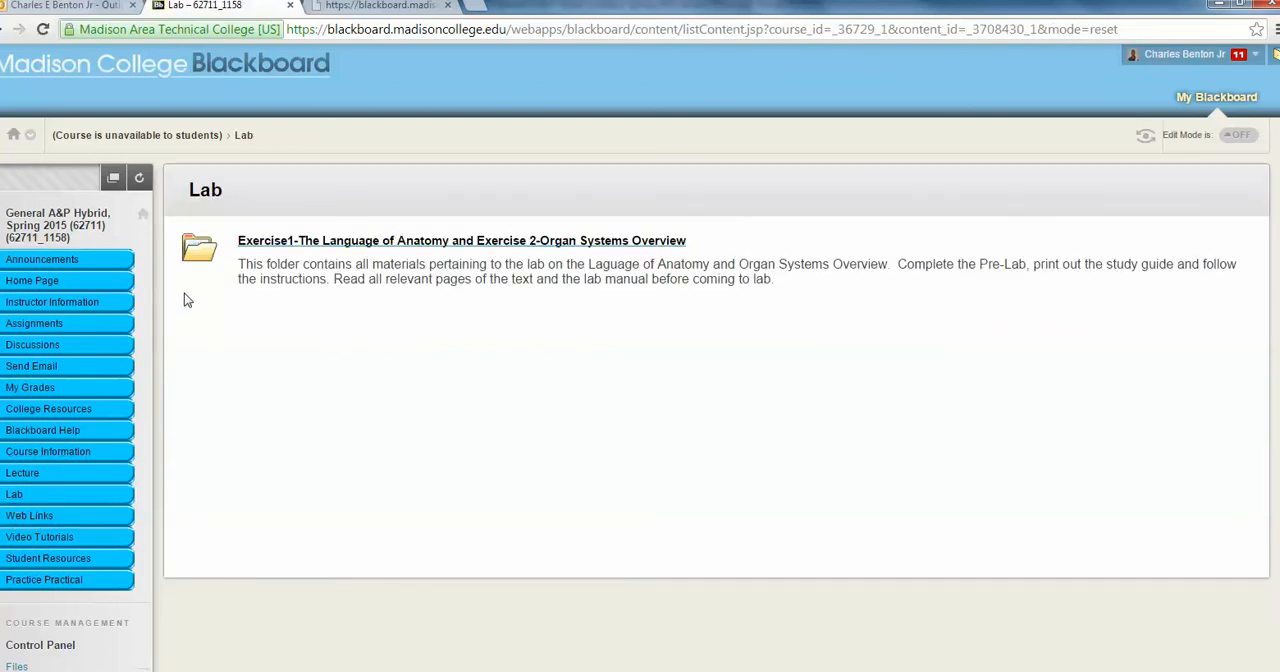
pyautogui.moveTo(222, 260)
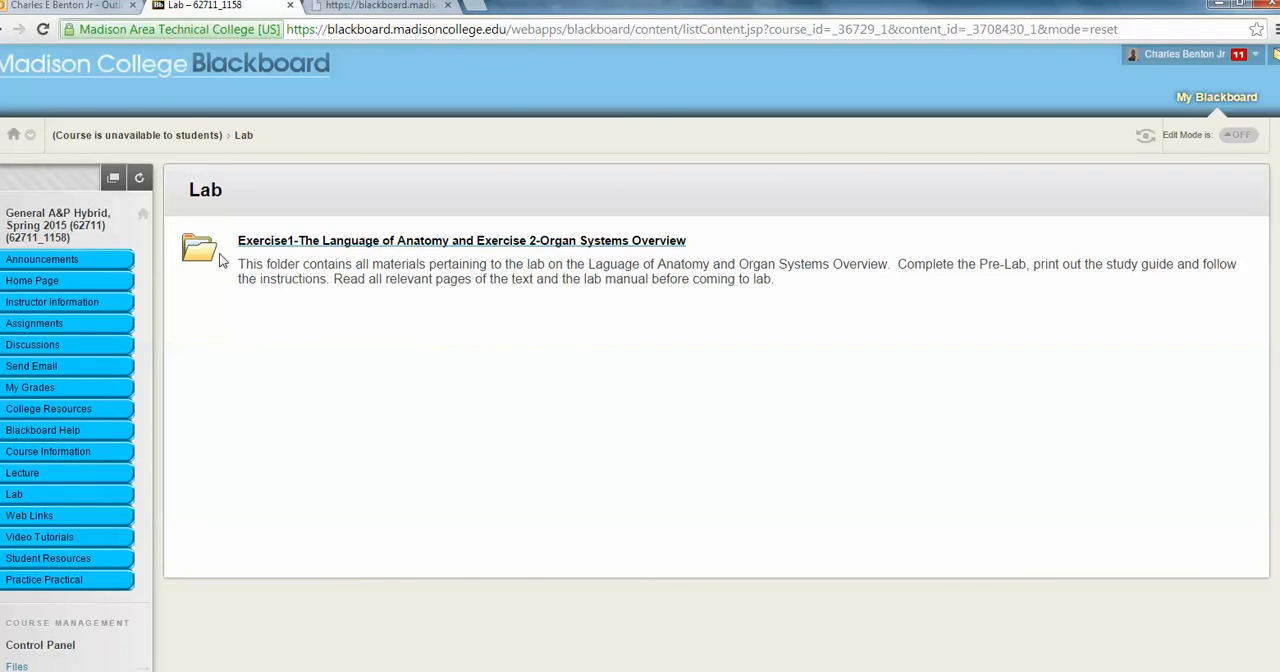
pyautogui.moveTo(185, 252)
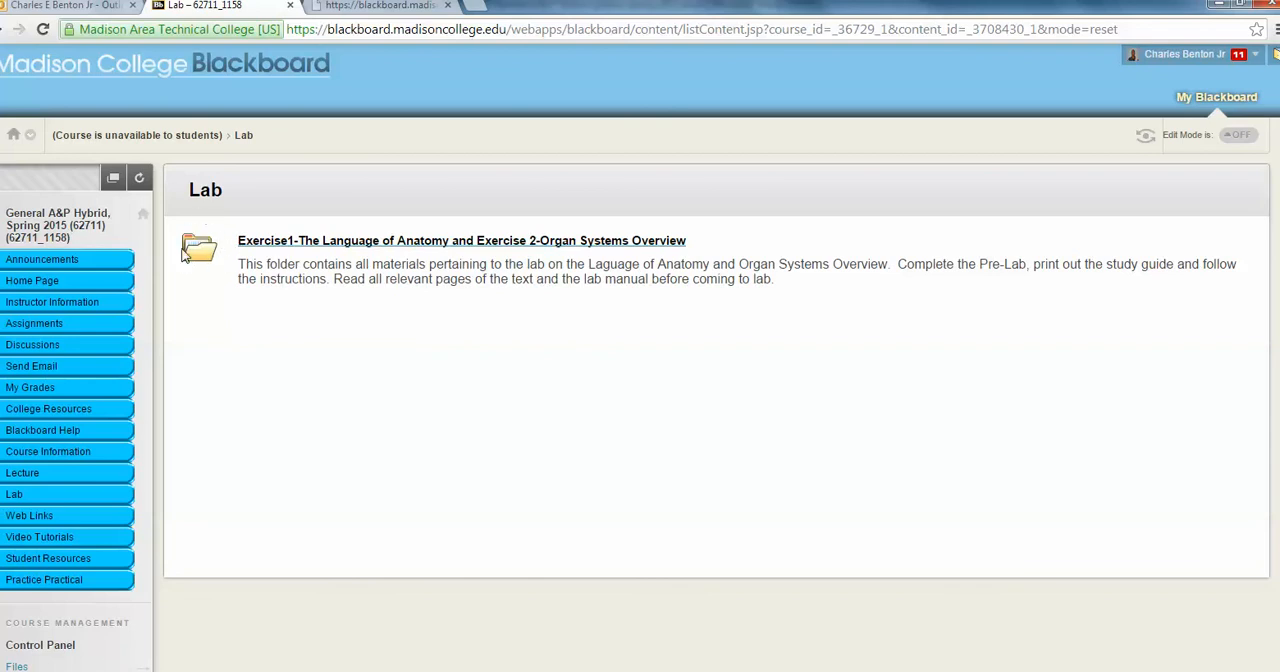
pyautogui.moveTo(280, 250)
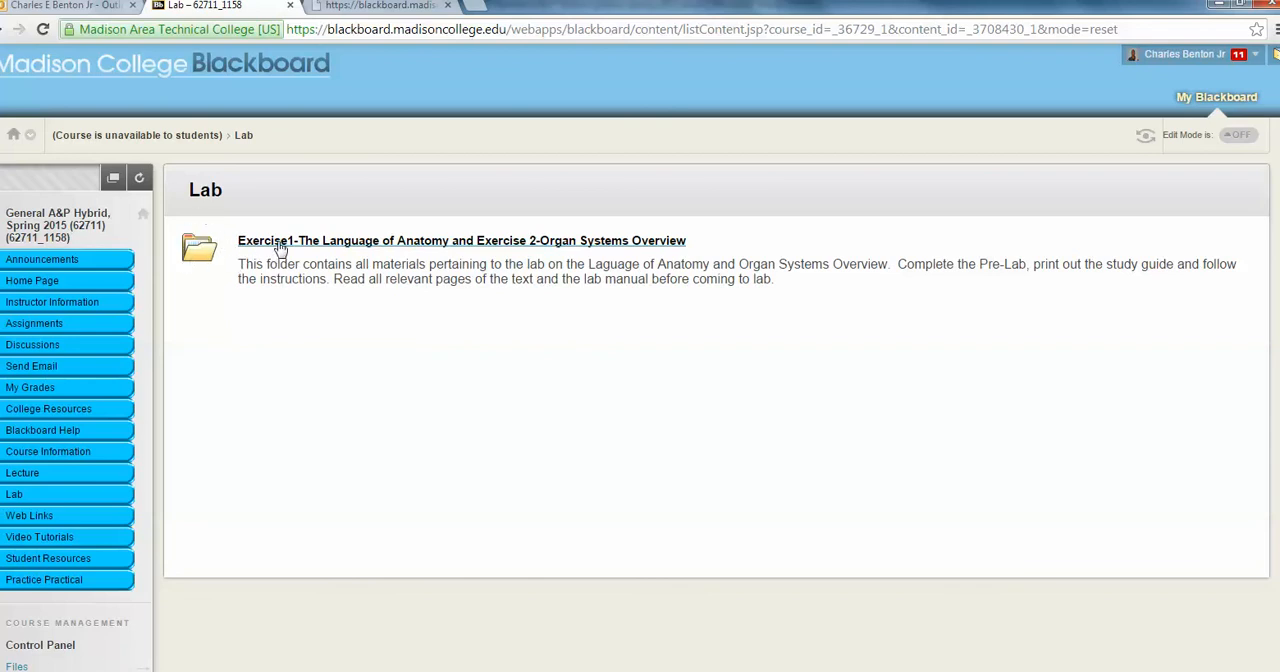
pyautogui.moveTo(495, 254)
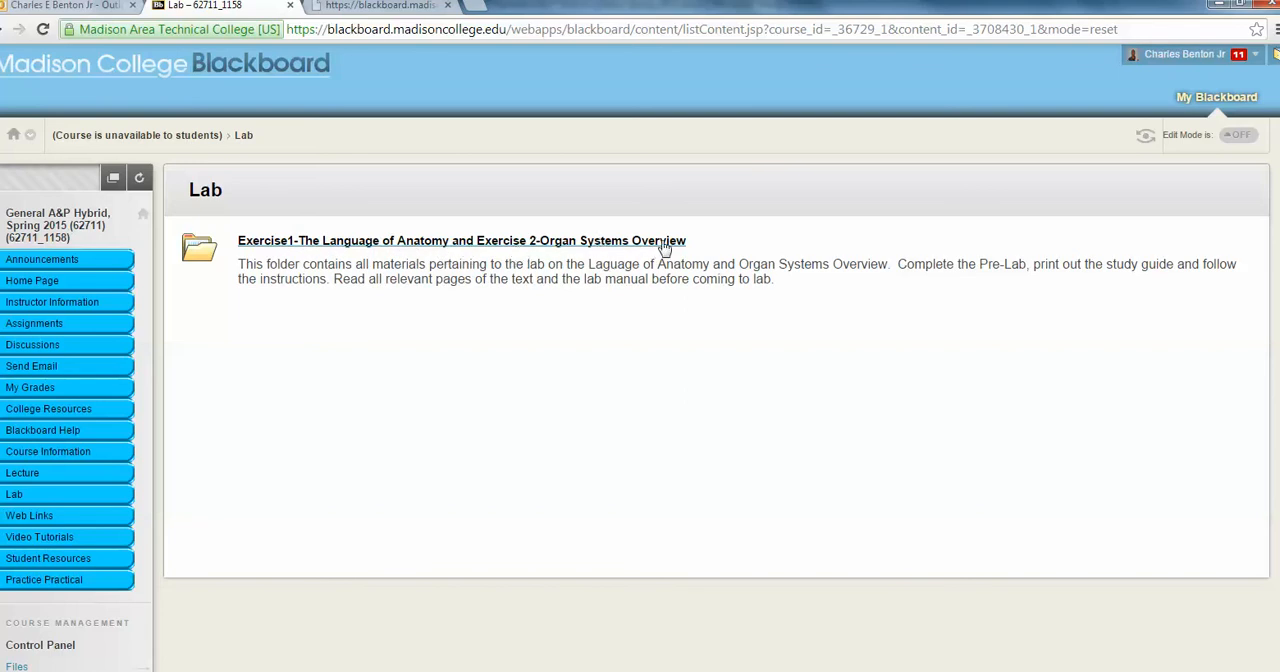
pyautogui.moveTo(460, 253)
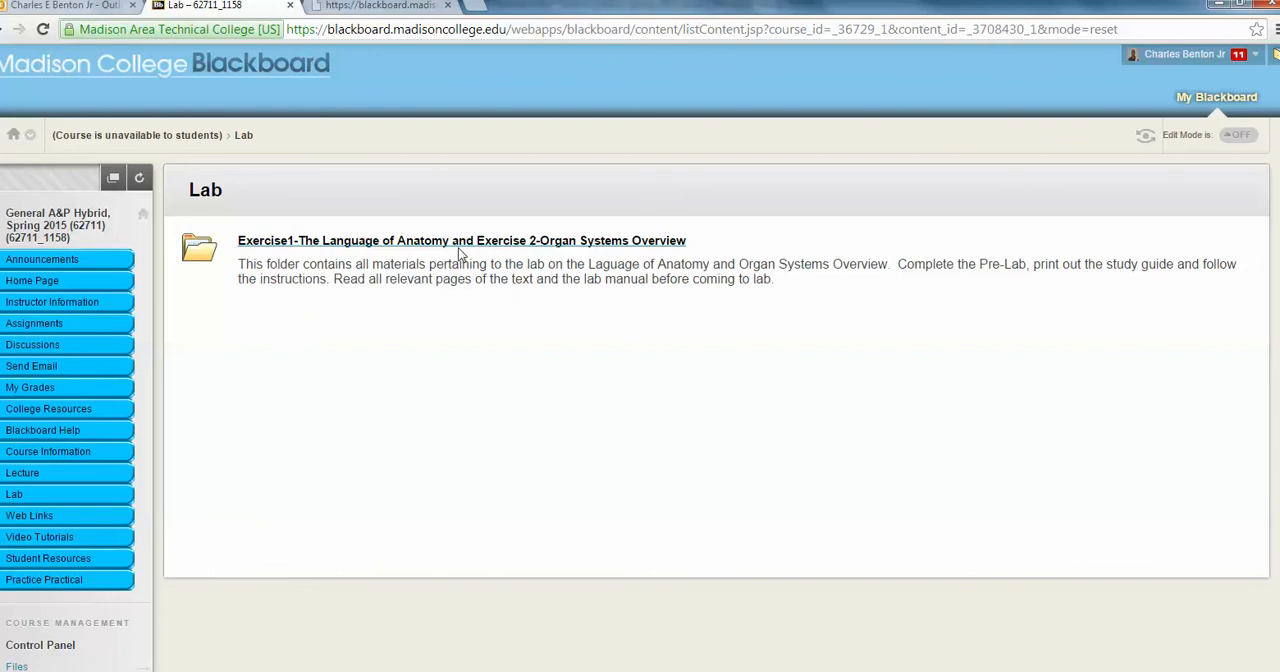
pyautogui.click(461, 240)
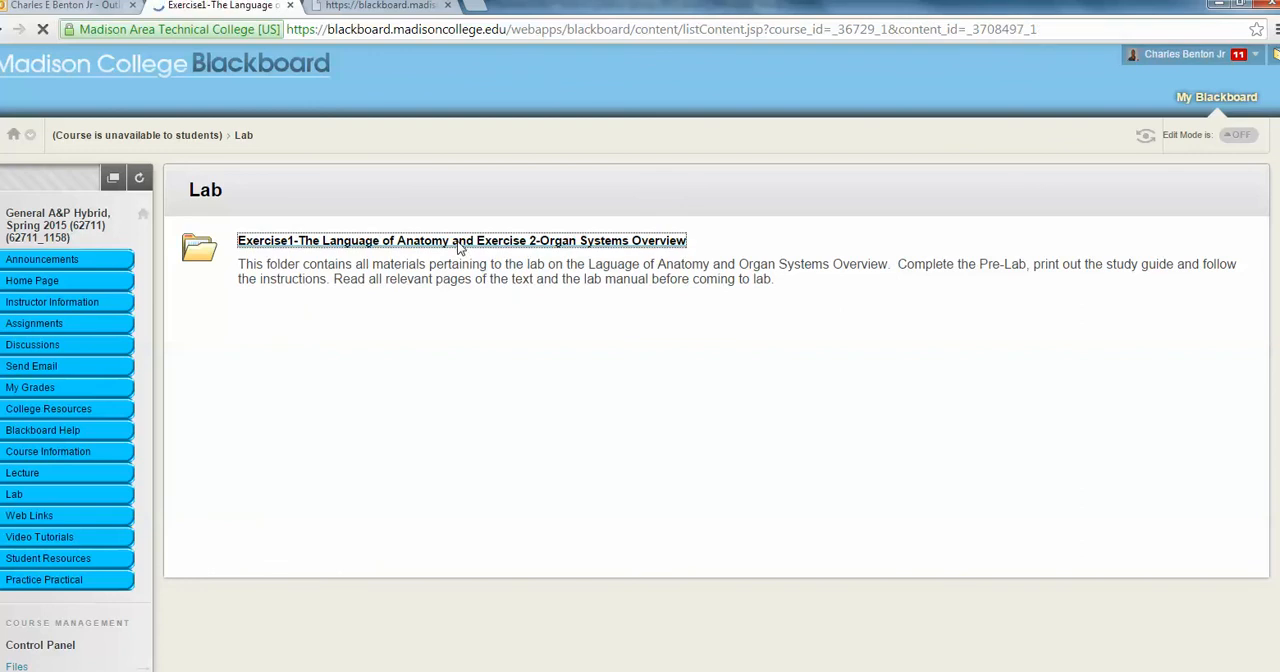
# Open the attached study guide file 'Exercises 1 and 2.pdf' in the browser.
pyautogui.click(461, 240)
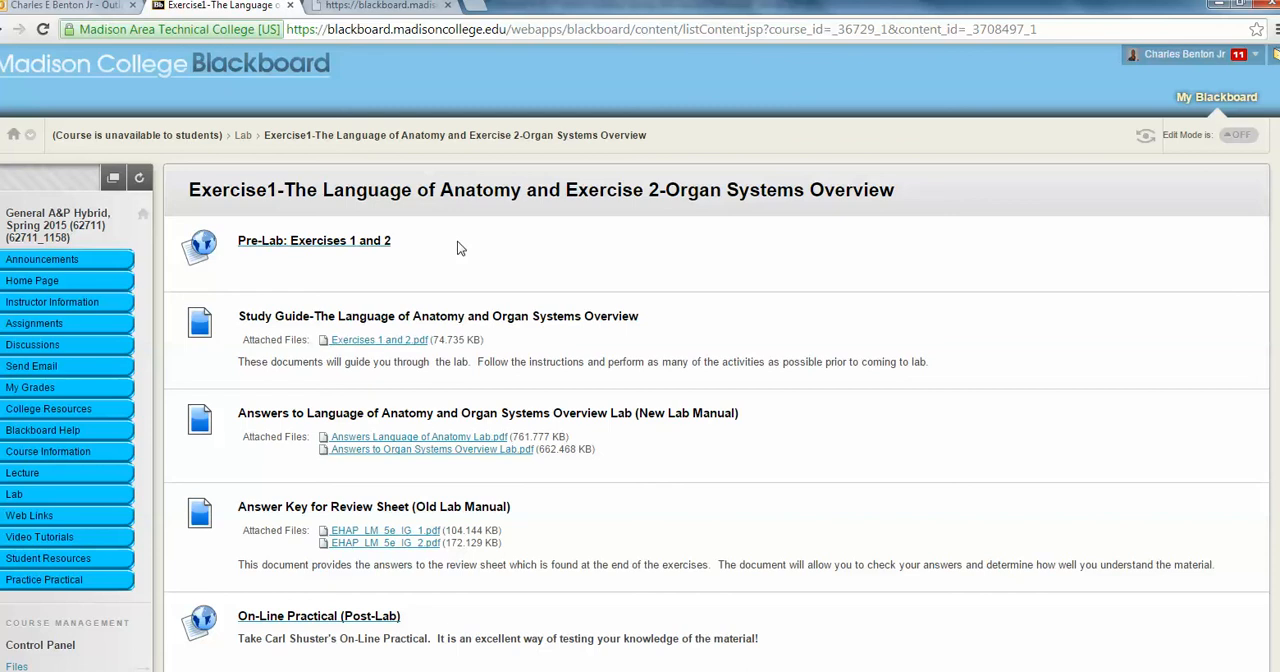
pyautogui.moveTo(291, 233)
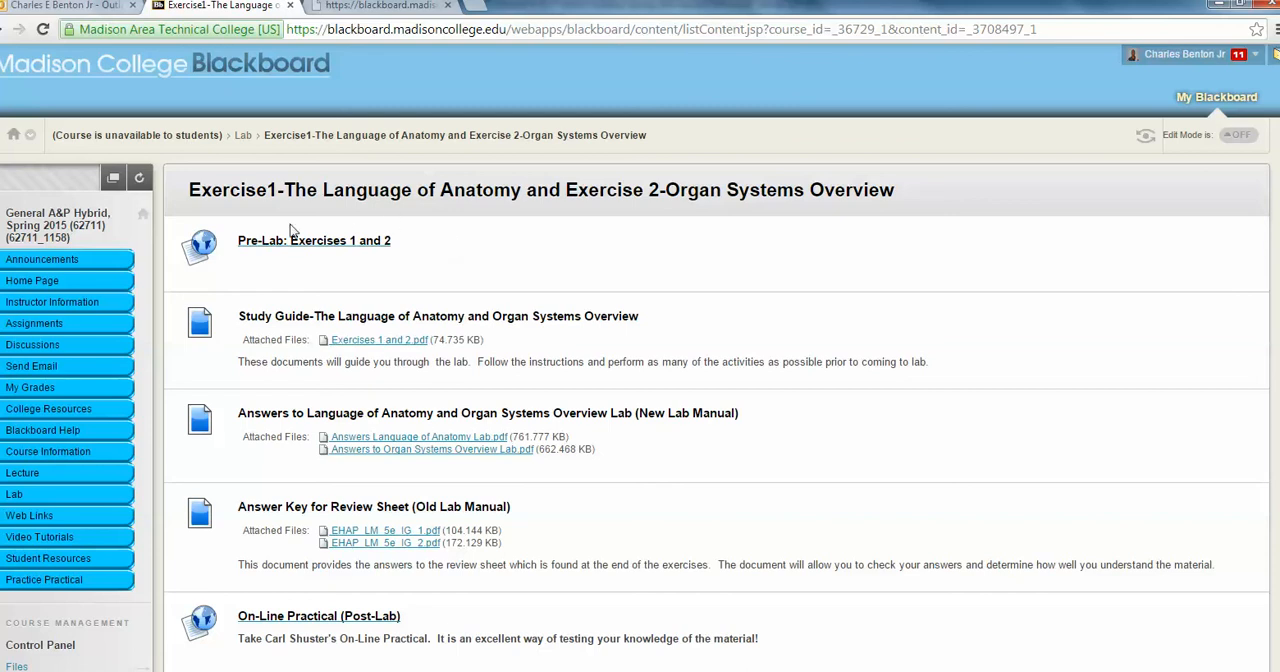
pyautogui.moveTo(258, 328)
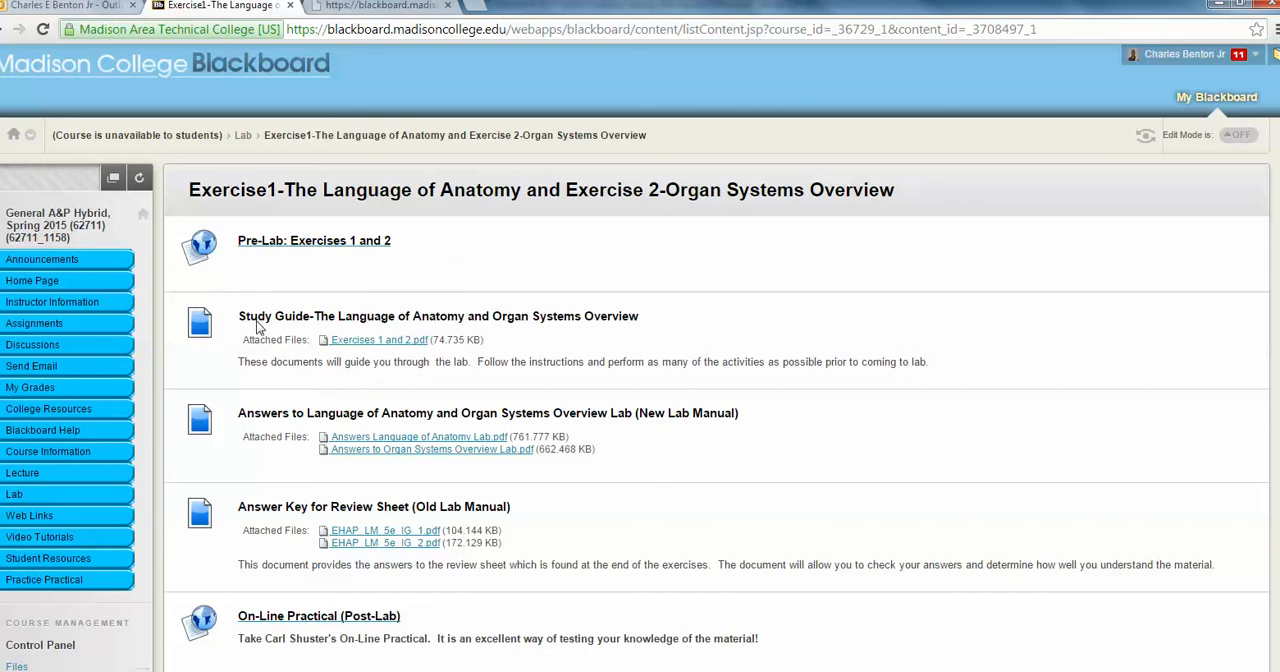
pyautogui.moveTo(420, 330)
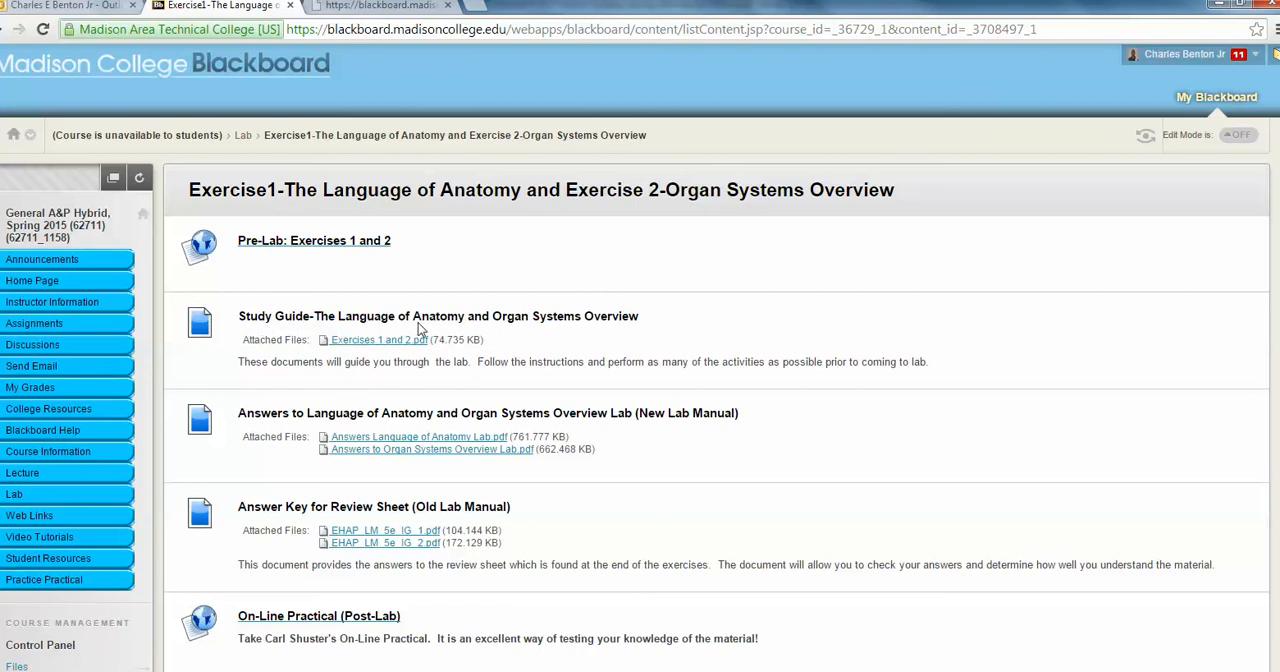
pyautogui.moveTo(461, 322)
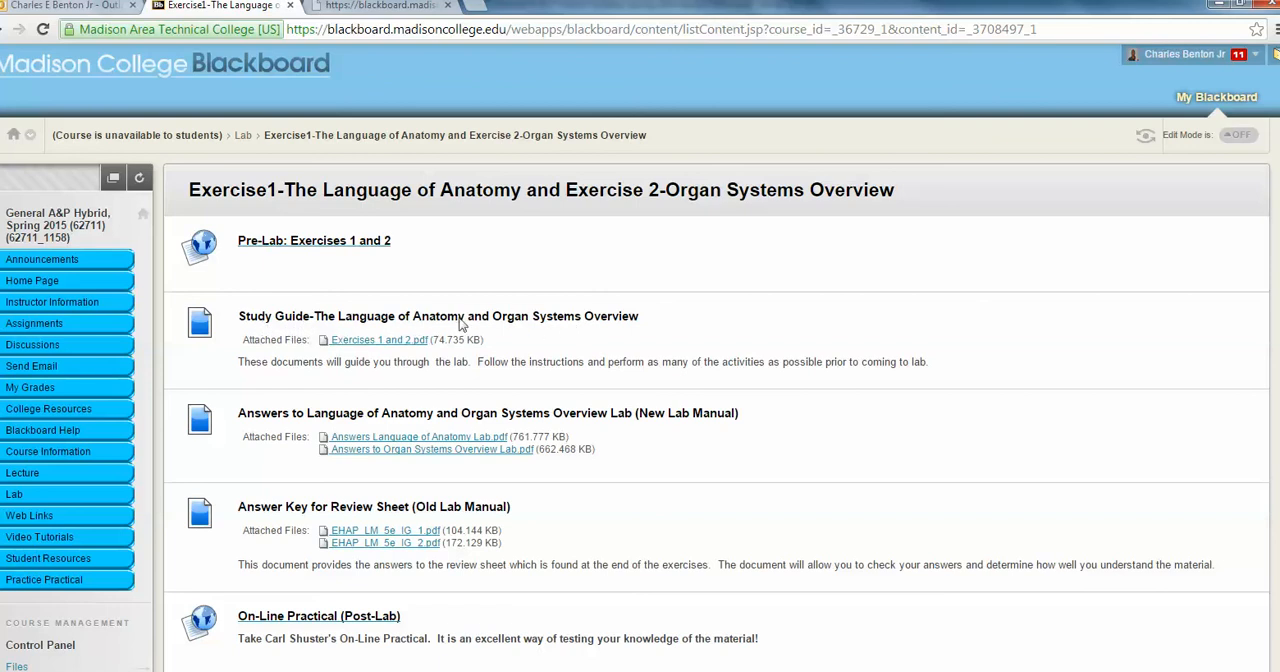
pyautogui.moveTo(375, 345)
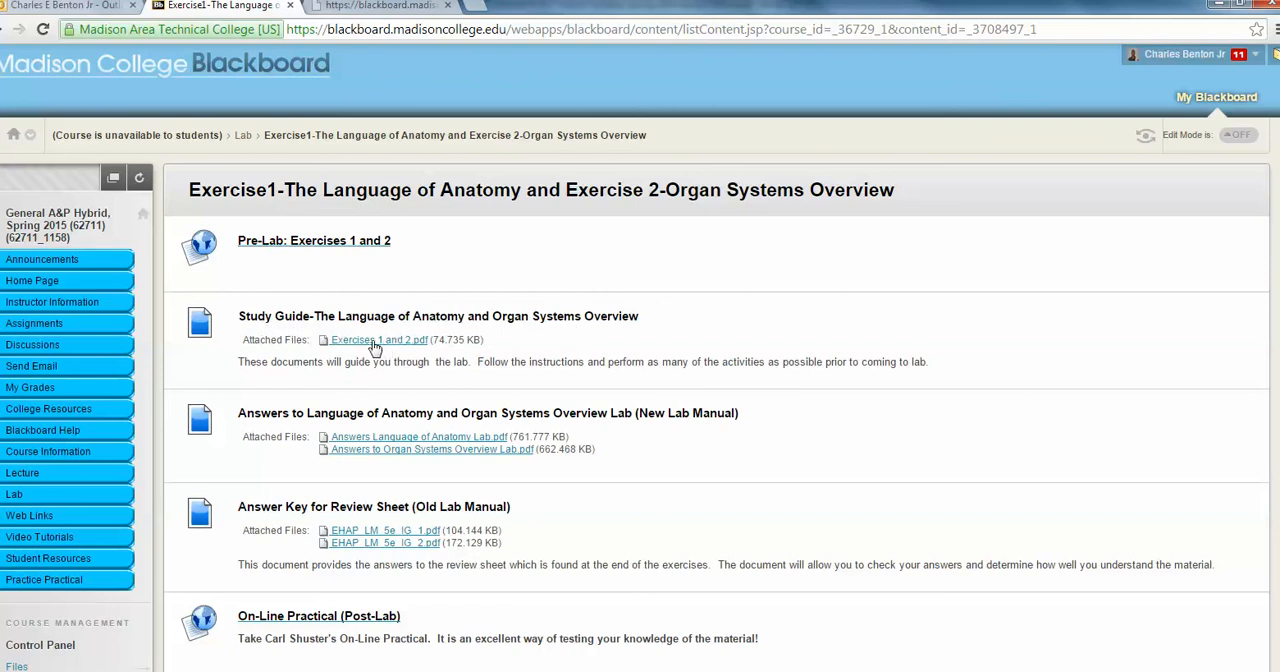
pyautogui.click(374, 339)
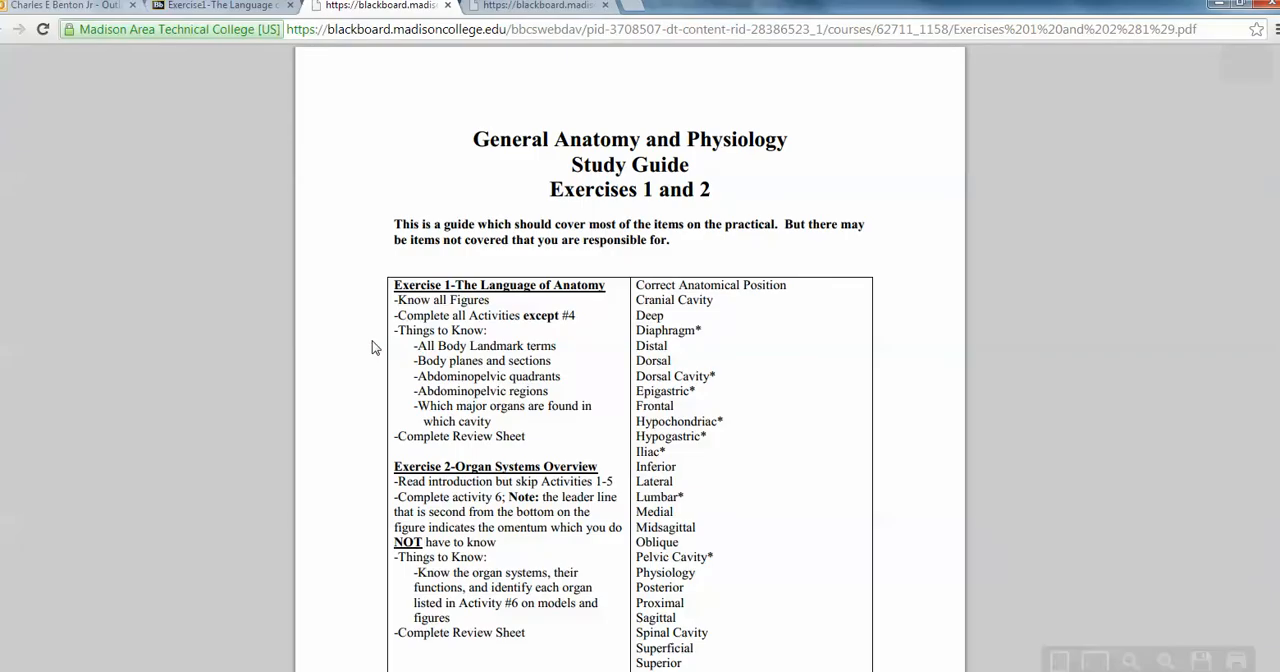